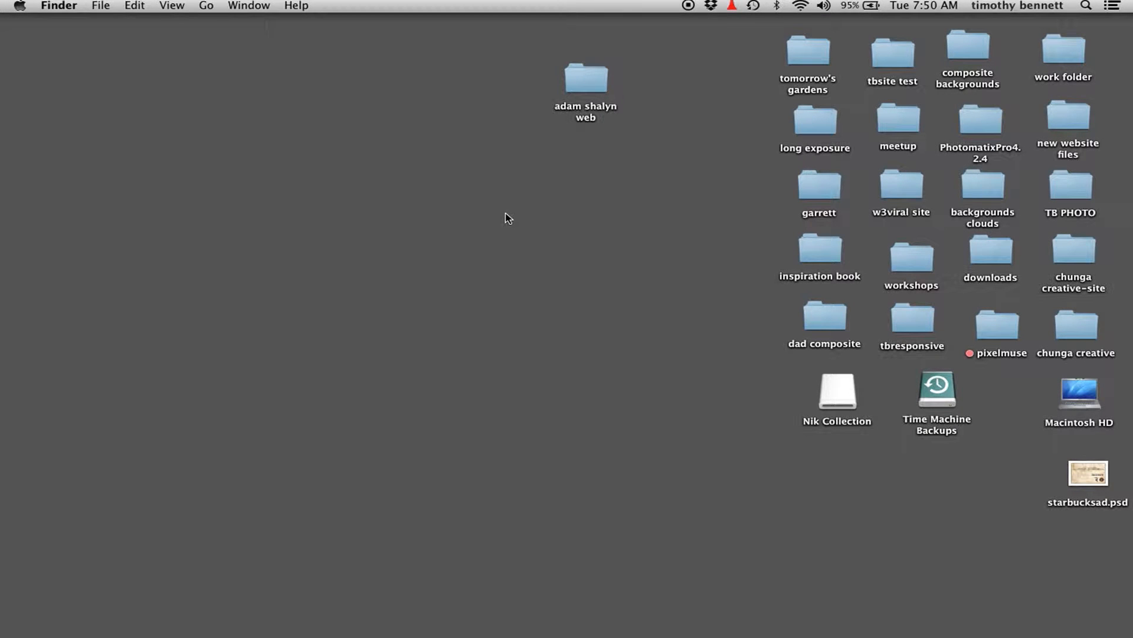
mouse_move(698, 634)
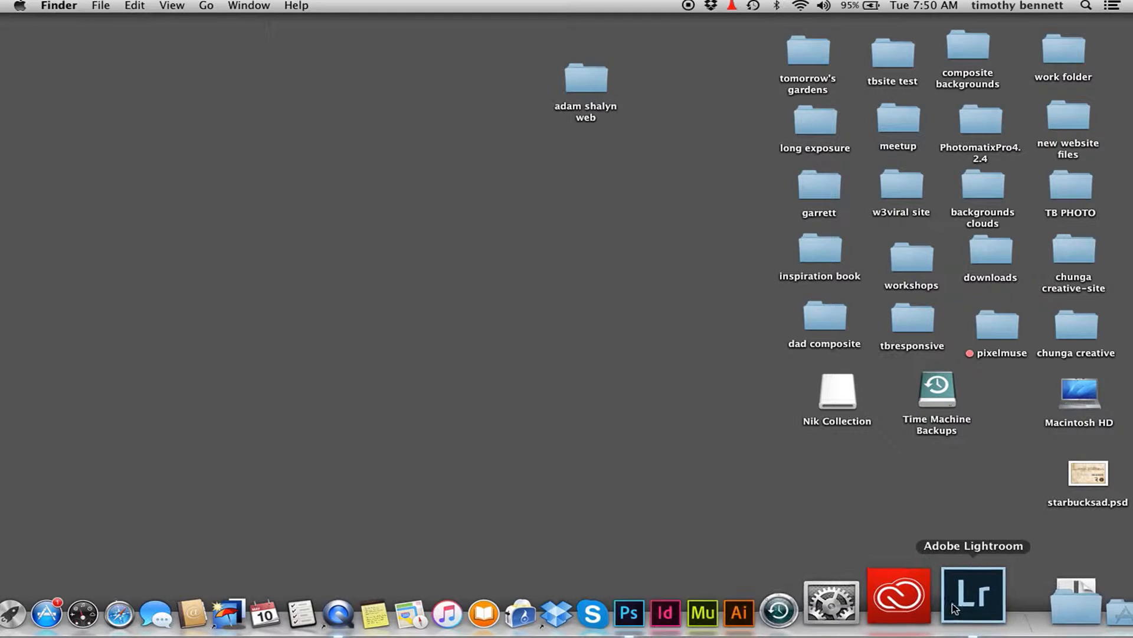
Step: Bring Lightroom to the front to see the original and streak-blurred portraits compared
click(973, 595)
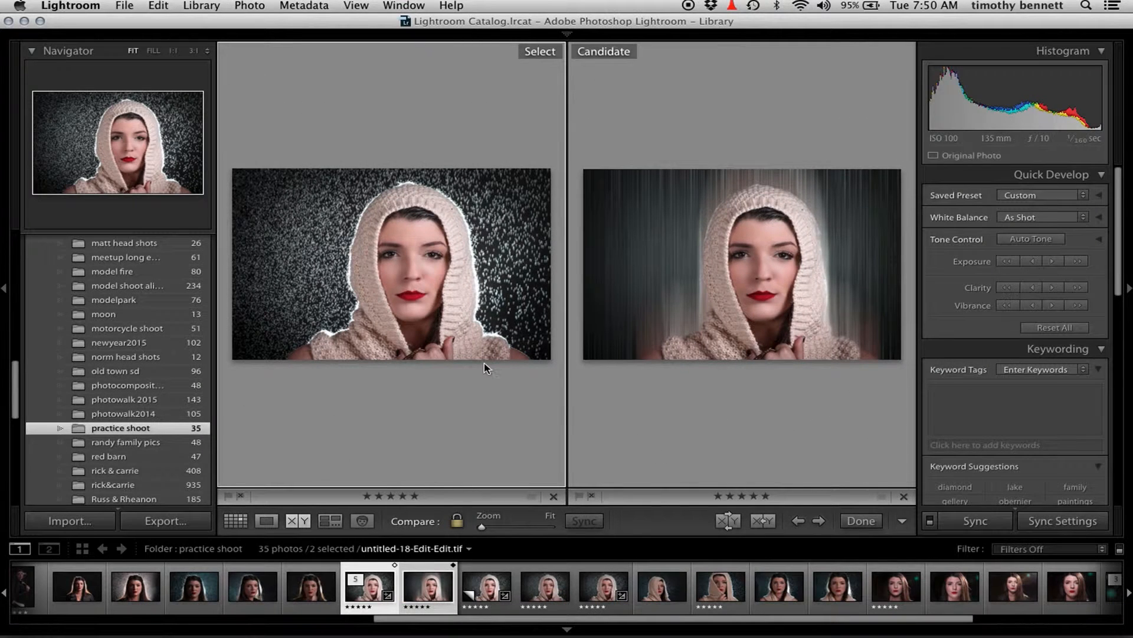
mouse_move(596, 317)
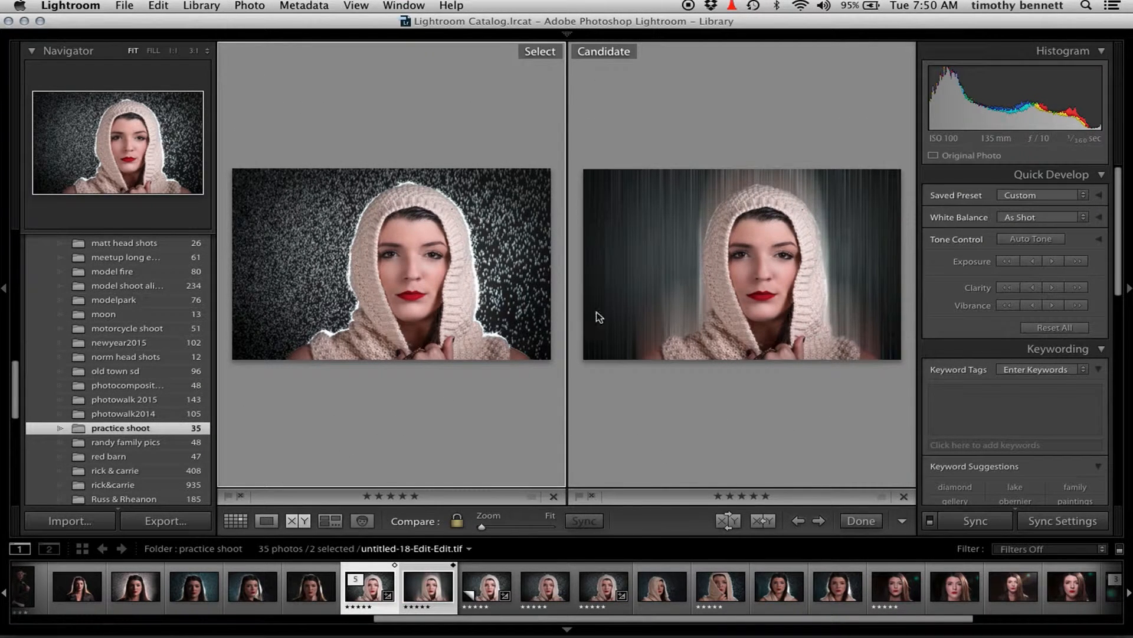
mouse_move(659, 202)
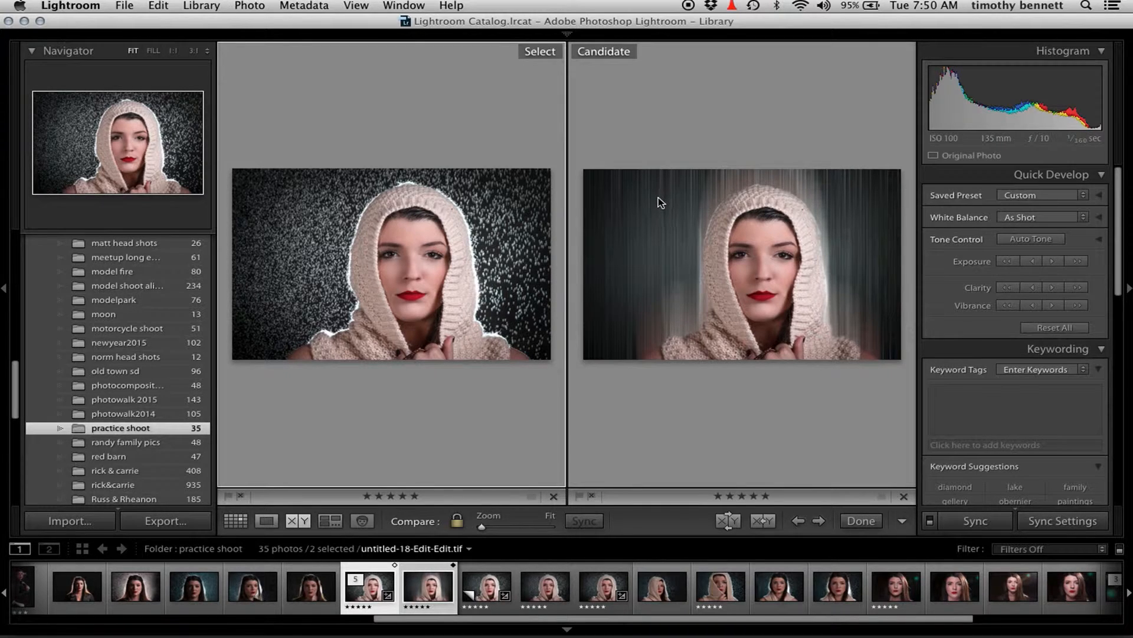
mouse_move(488, 382)
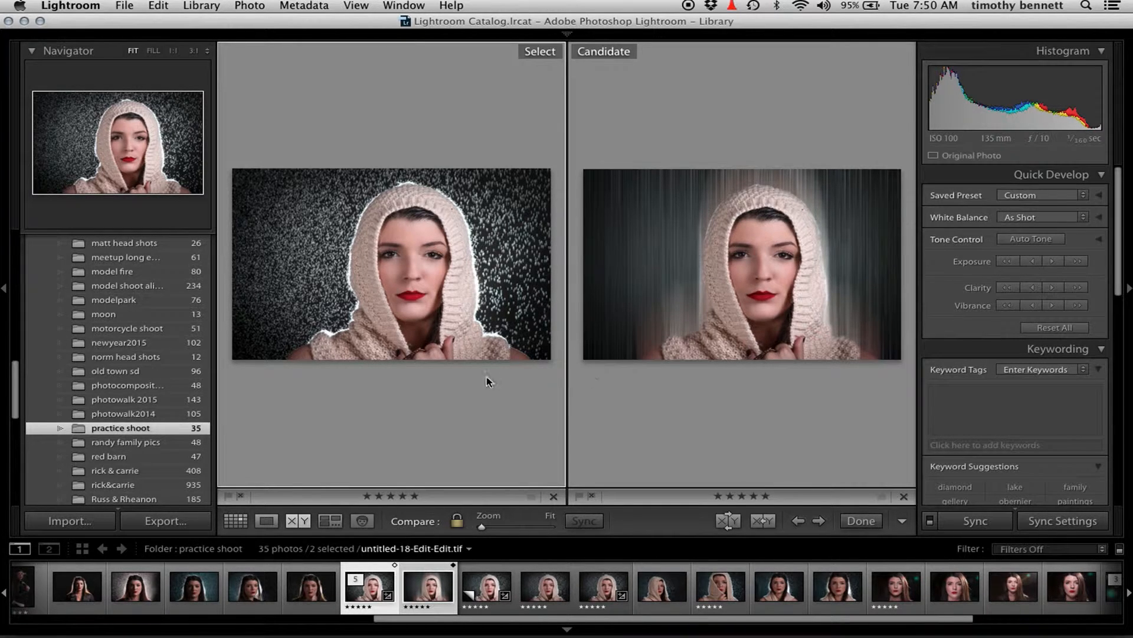
mouse_move(281, 202)
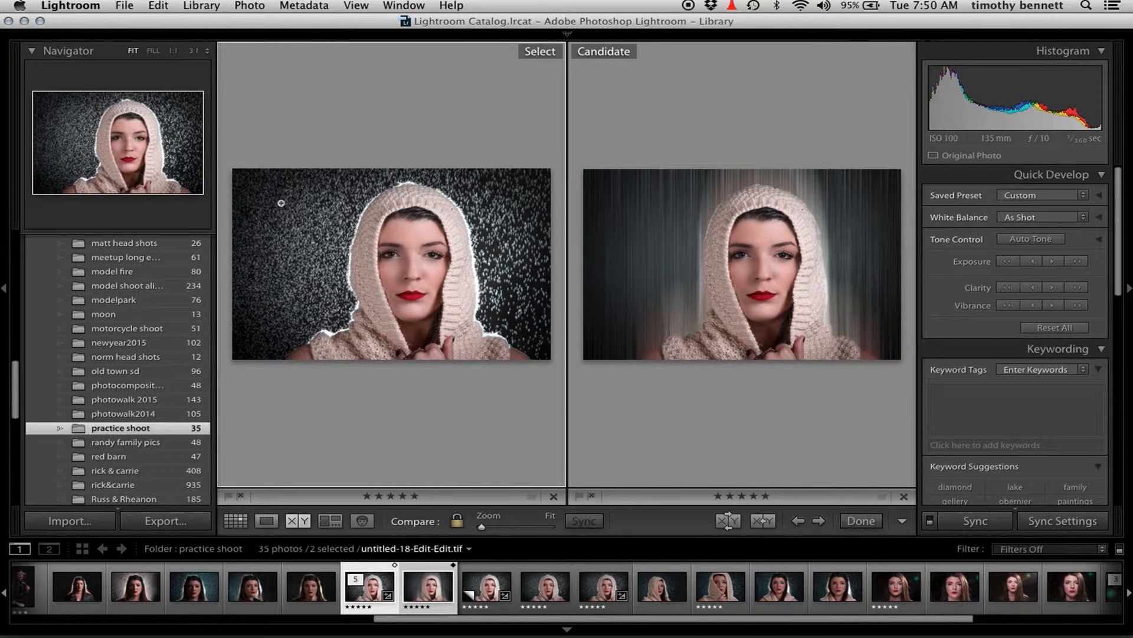
mouse_move(320, 242)
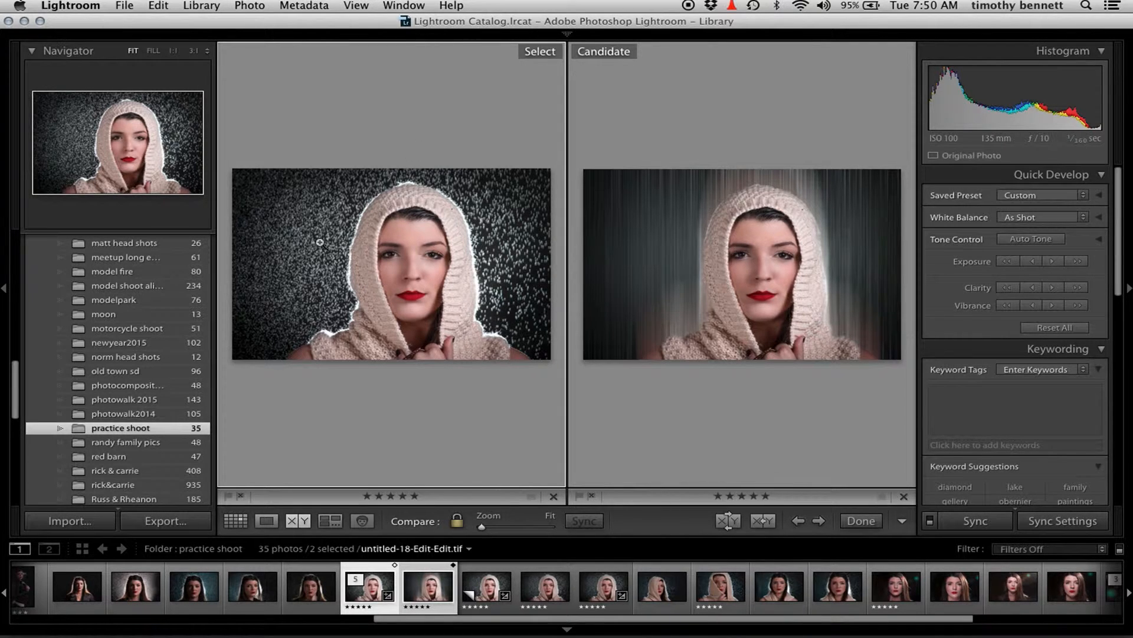
mouse_move(365, 172)
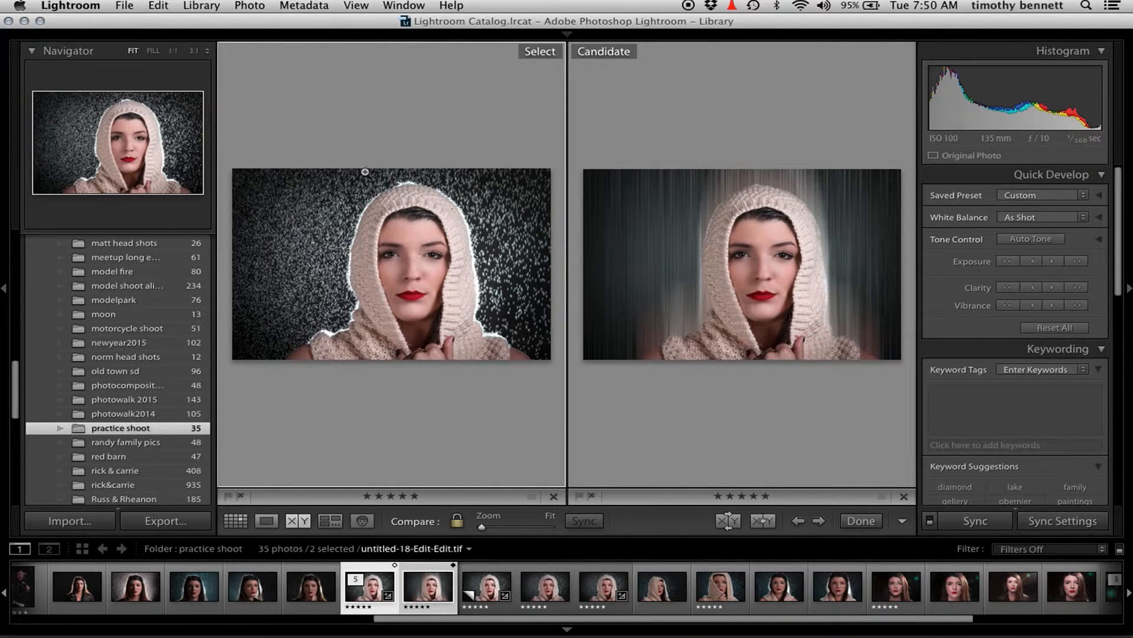
mouse_move(470, 211)
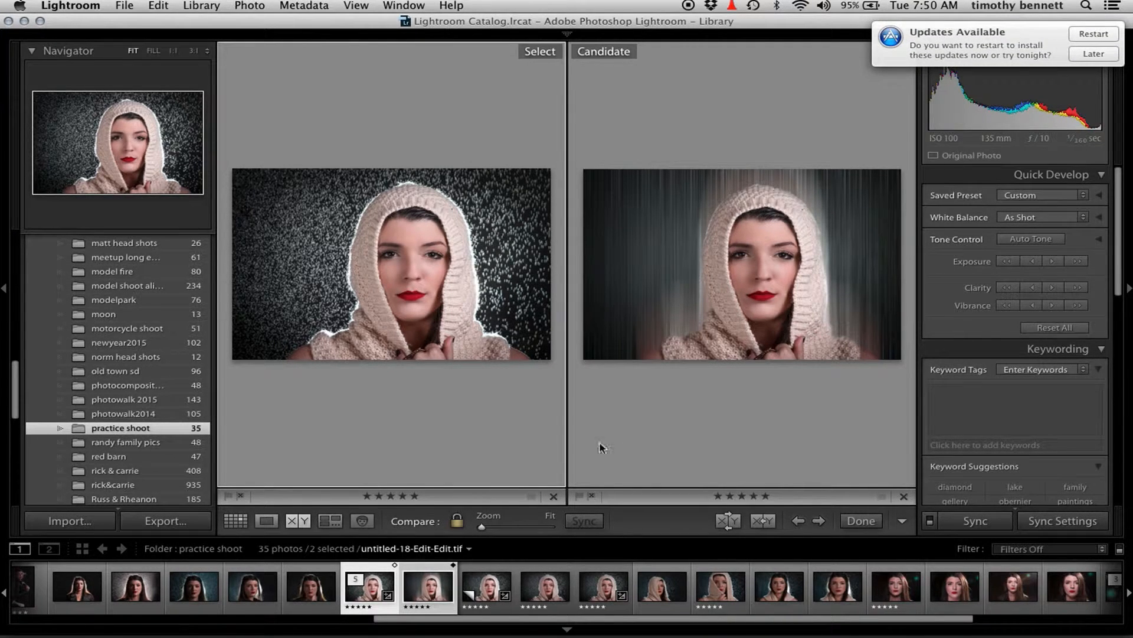
mouse_move(368, 586)
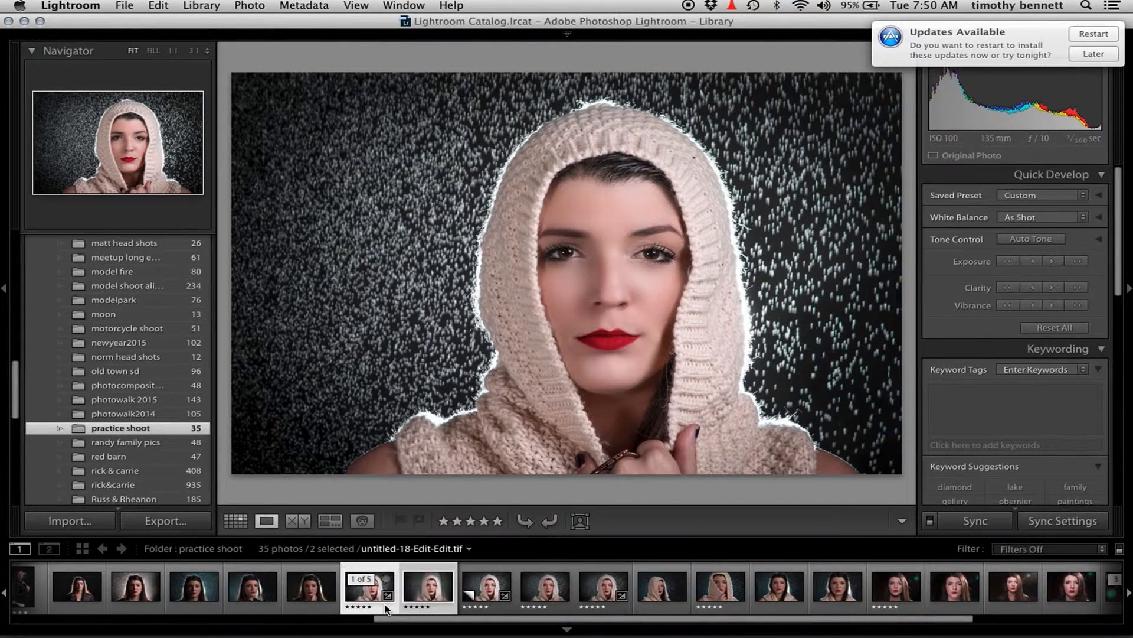
Step: Open a copy of only the original droplet portrait in Photoshop CC 2015 with Lightroom adjustments
click(368, 587)
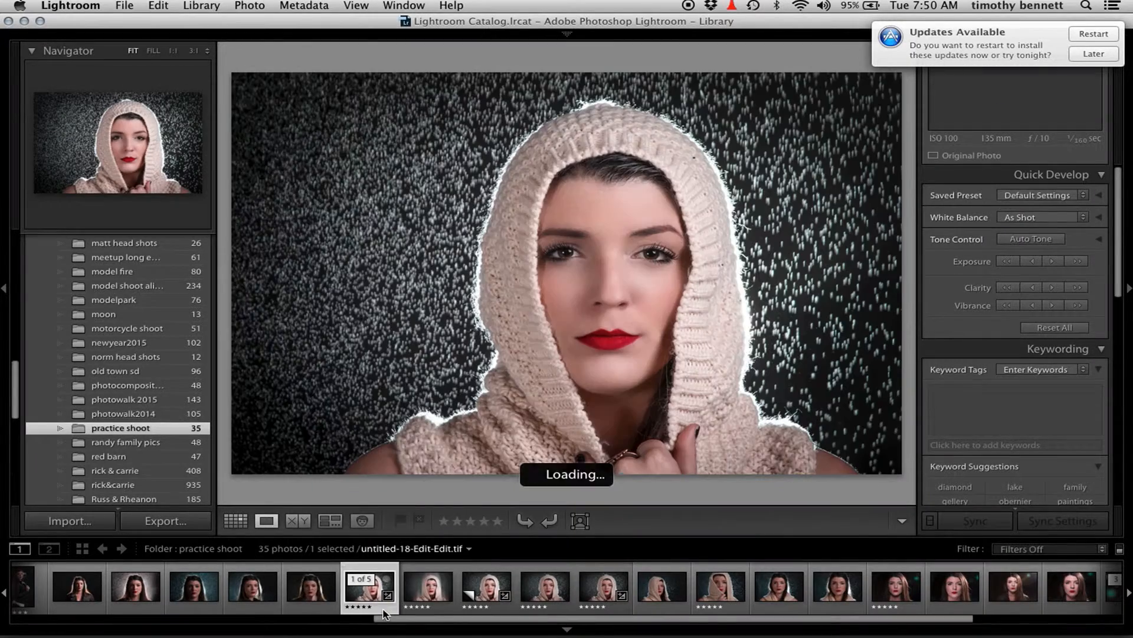
click(249, 6)
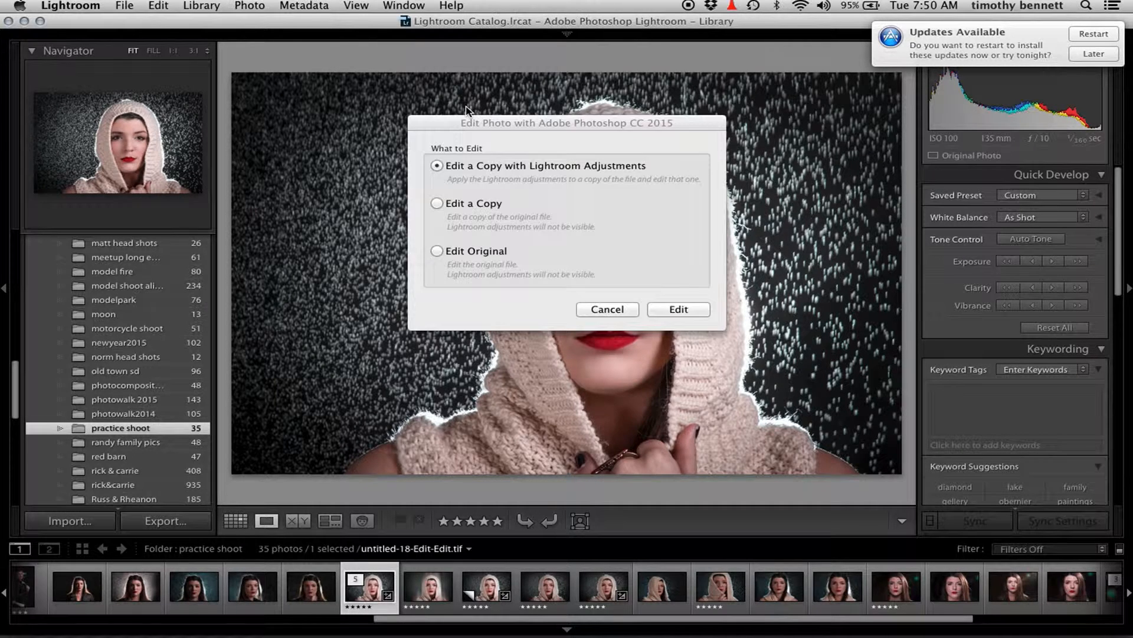
click(606, 309)
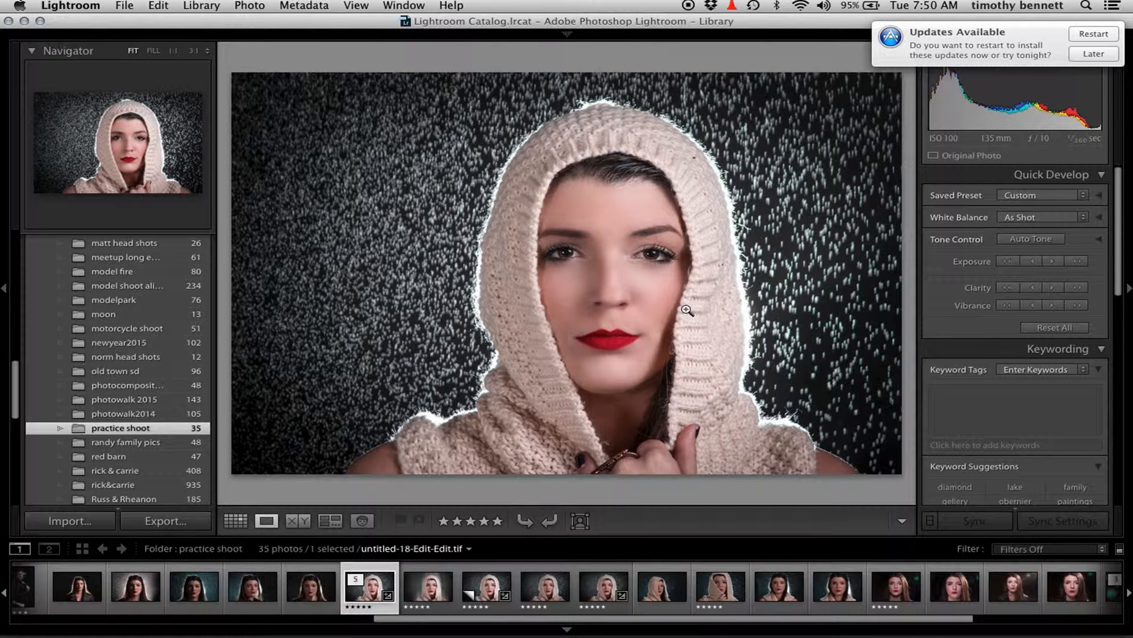
mouse_move(621, 236)
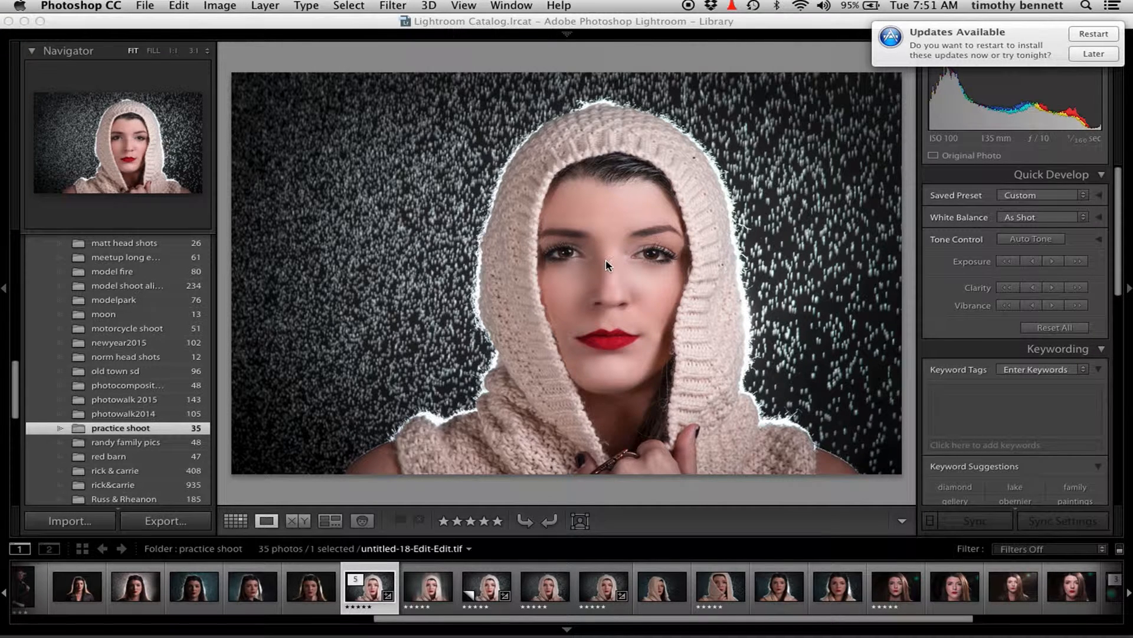
mouse_move(608, 268)
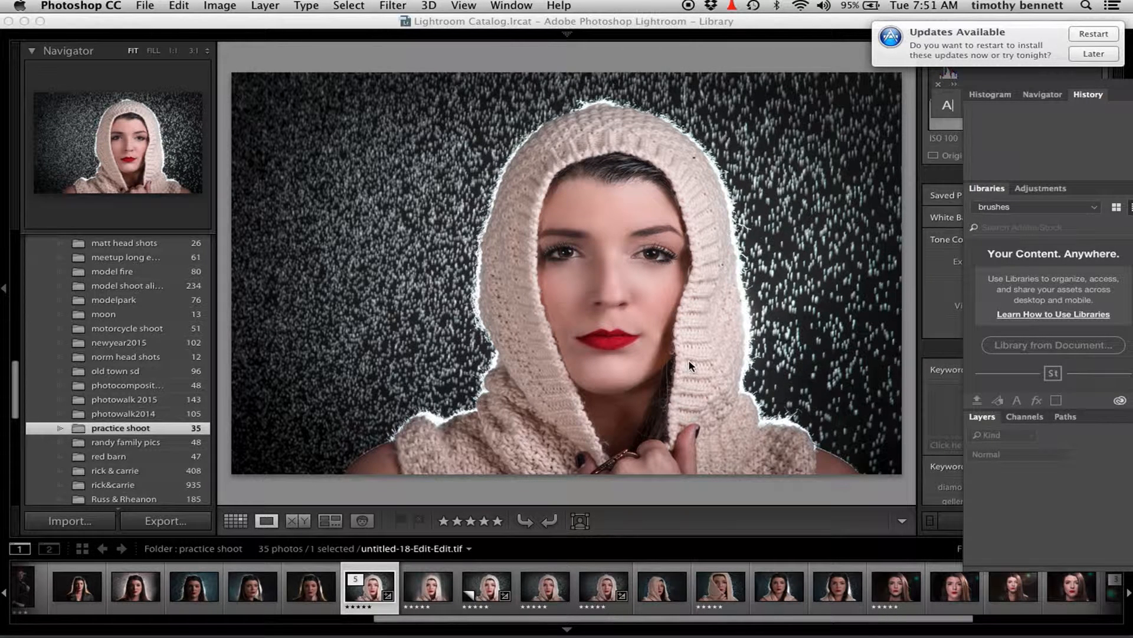
mouse_move(609, 311)
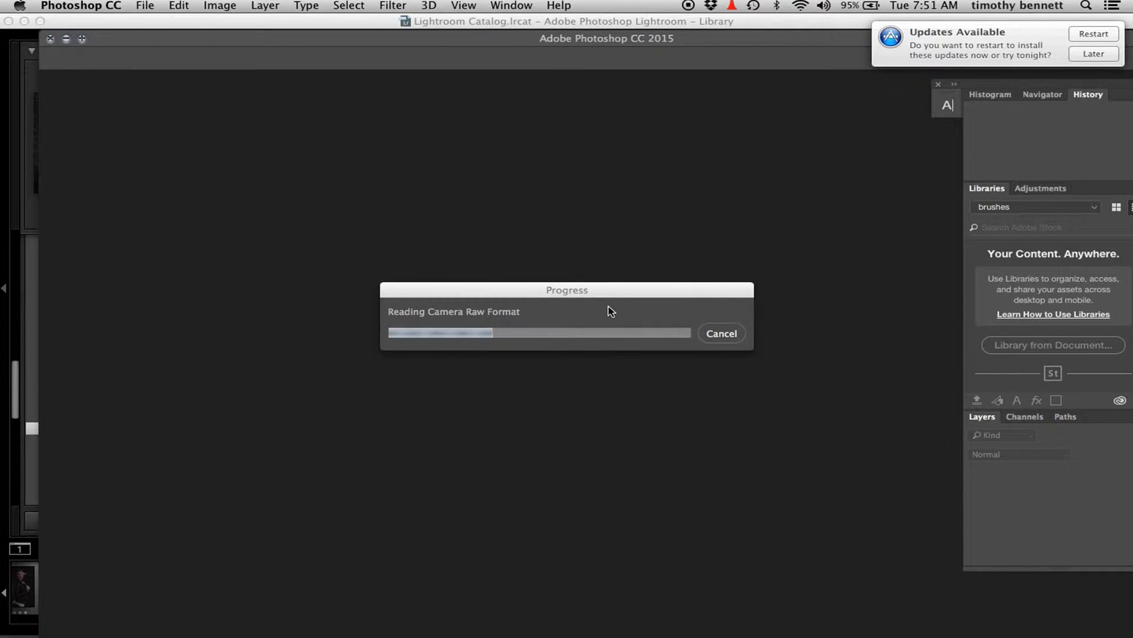
mouse_move(416, 77)
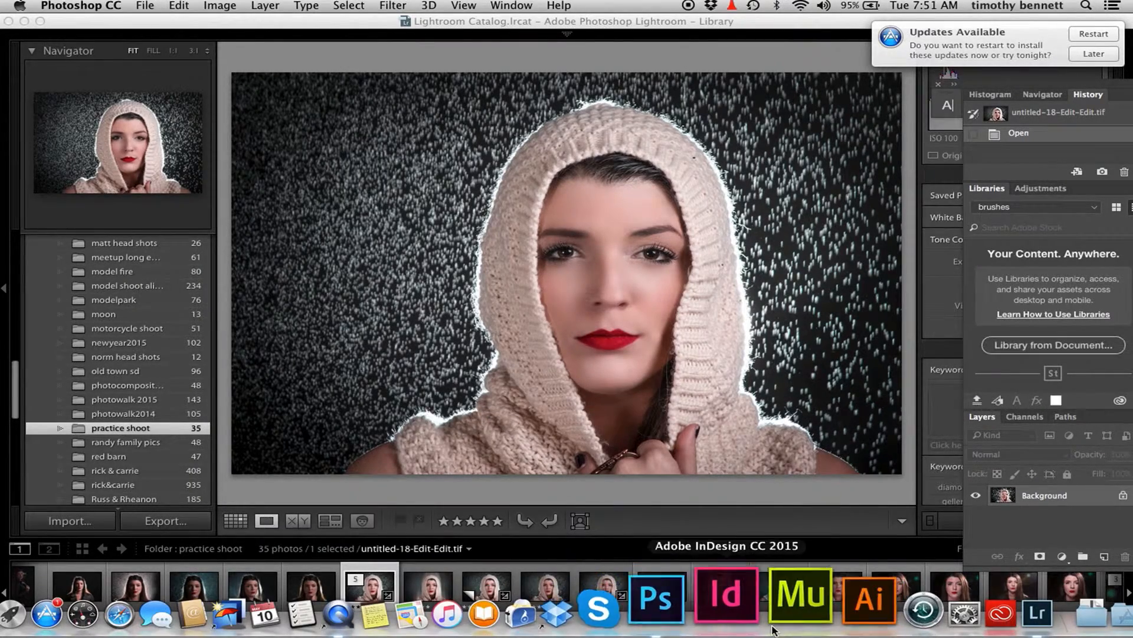
mouse_move(698, 594)
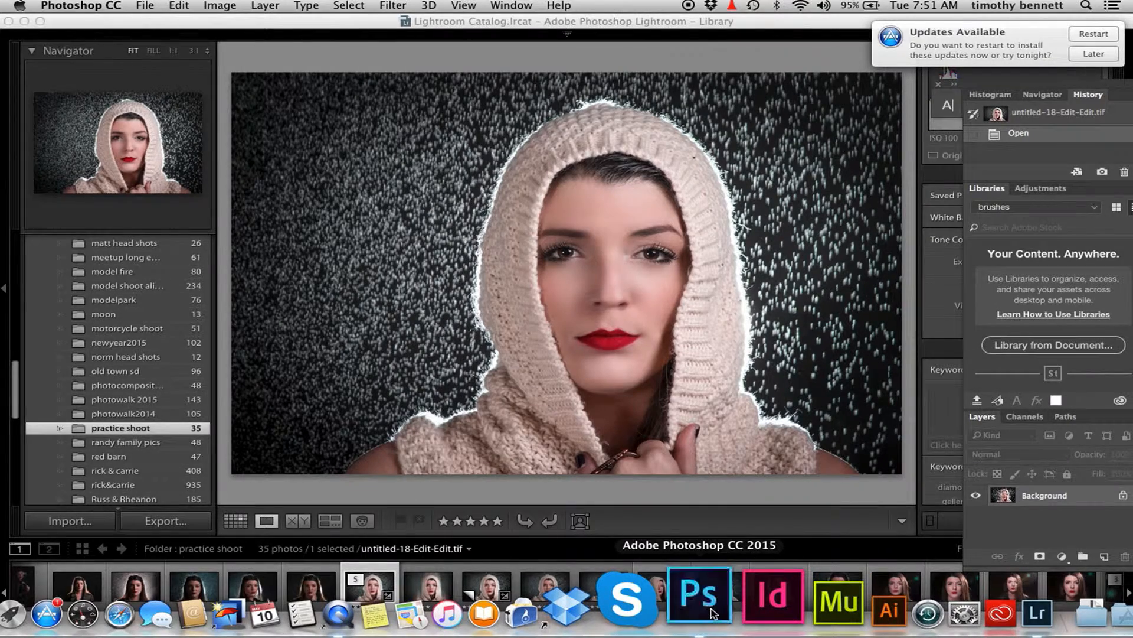
Step: Bring Photoshop CC 2015 to the front with the hooded portrait document
click(698, 595)
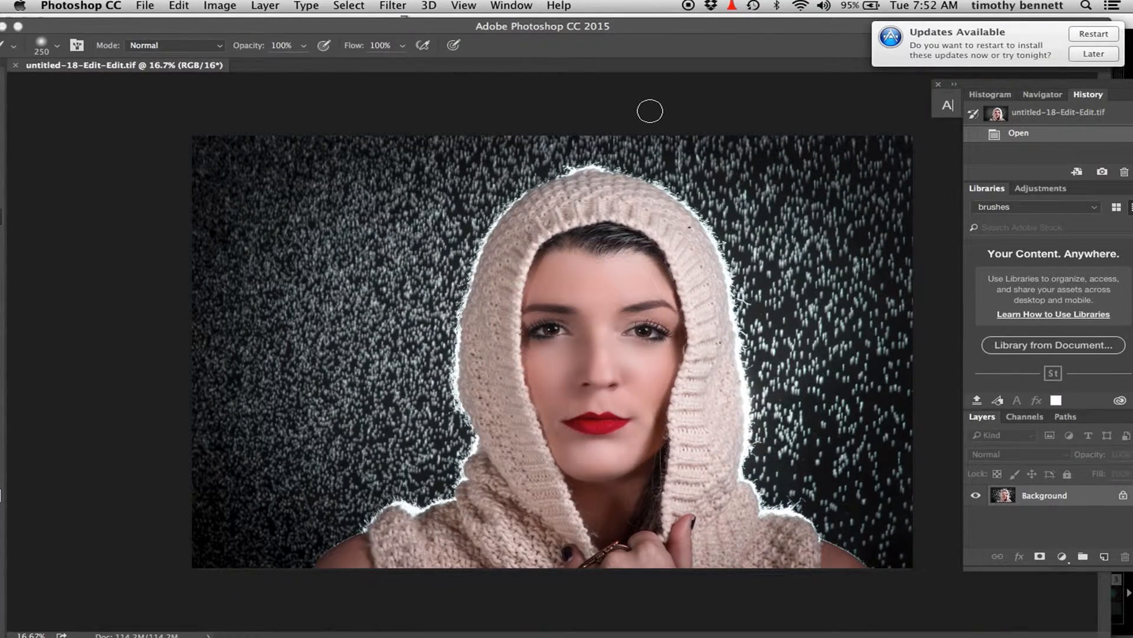
mouse_move(655, 117)
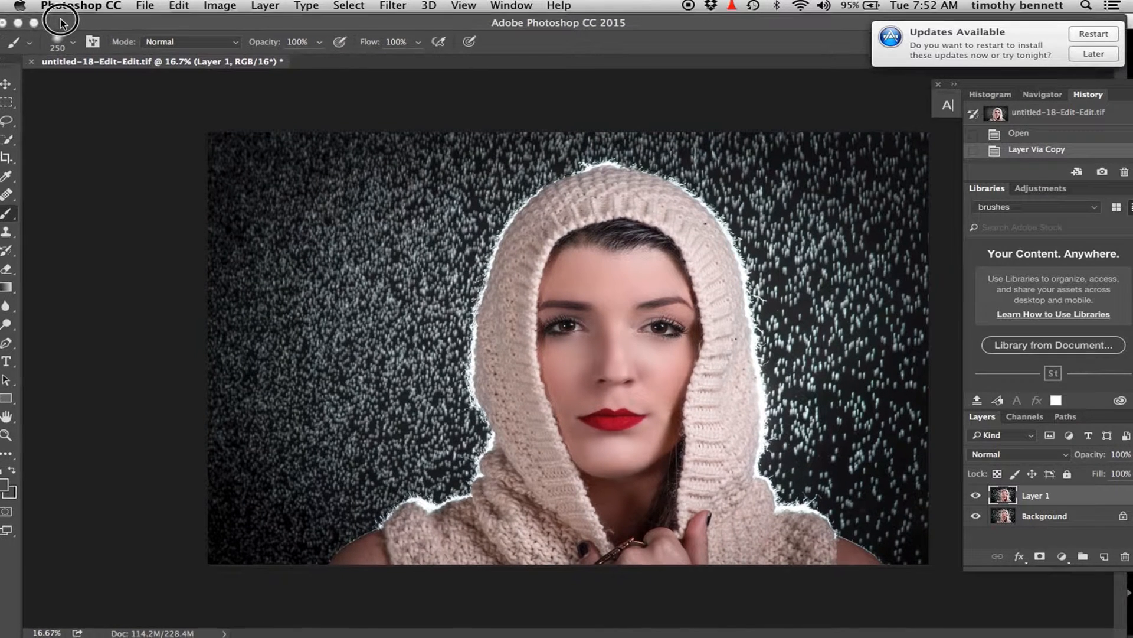
Step: Try the lasso and similar-colour selection tools, then brush a Quick Selection over the whole woman
click(10, 139)
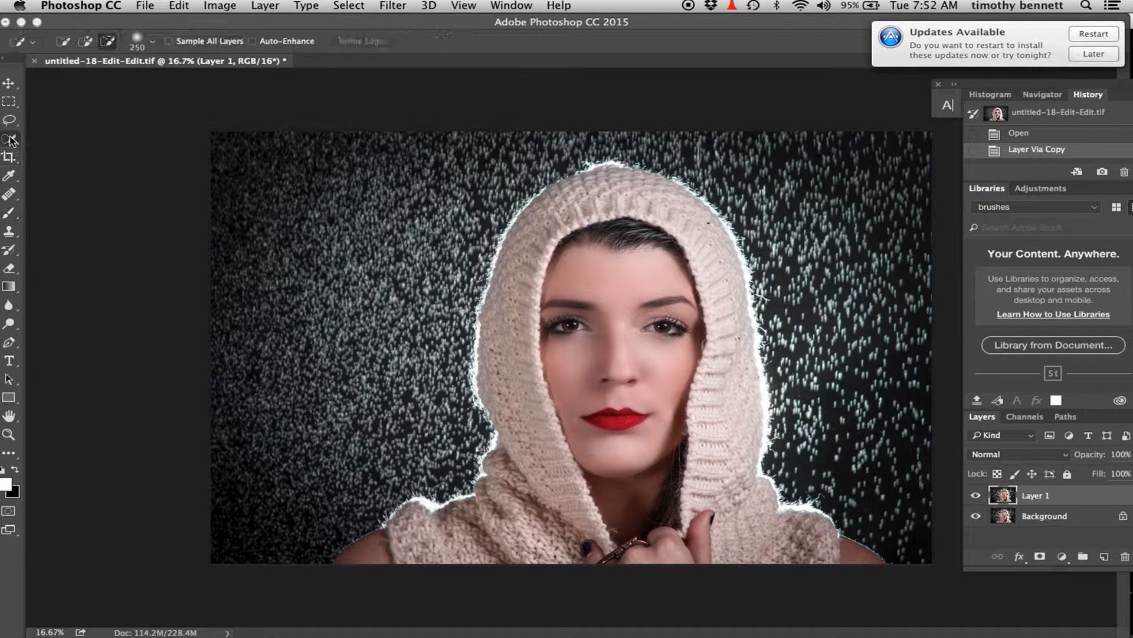
click(10, 121)
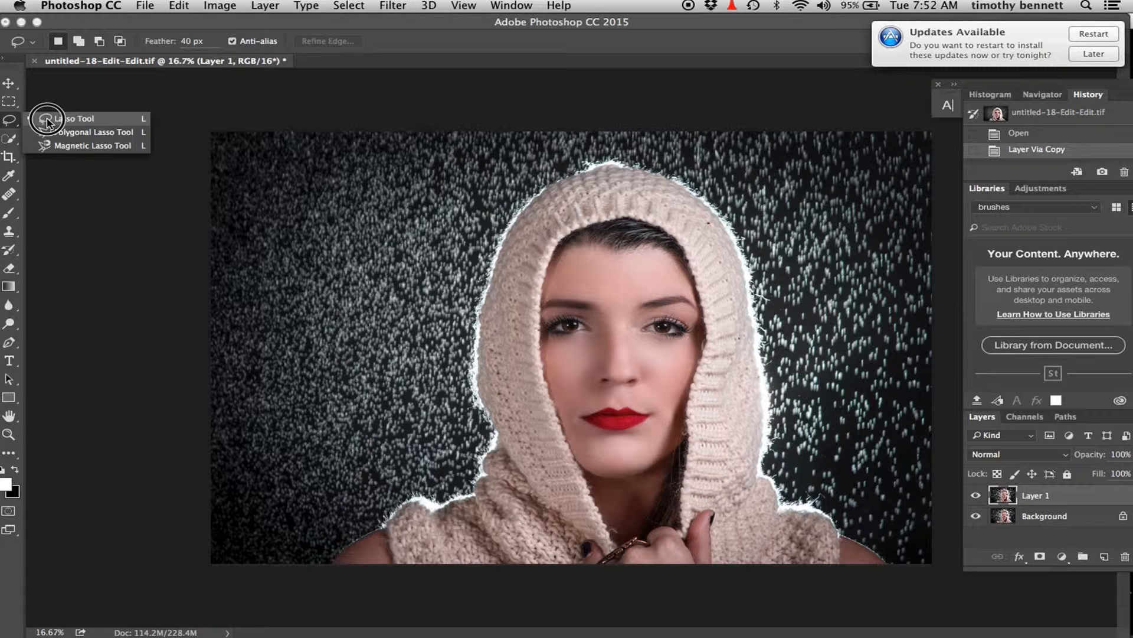
click(9, 120)
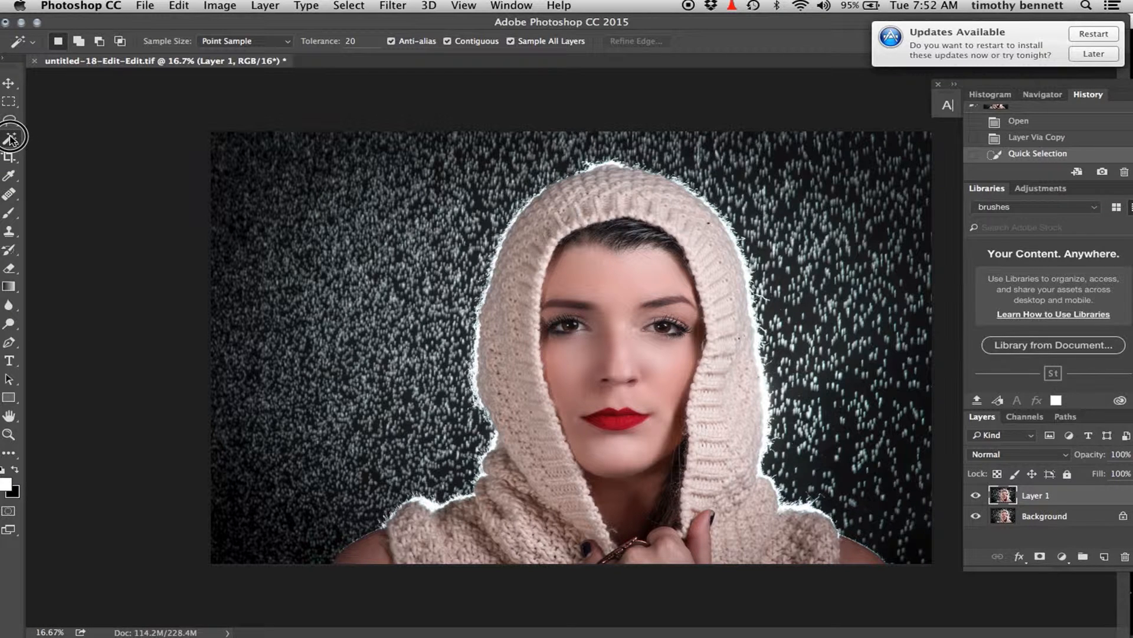
click(10, 138)
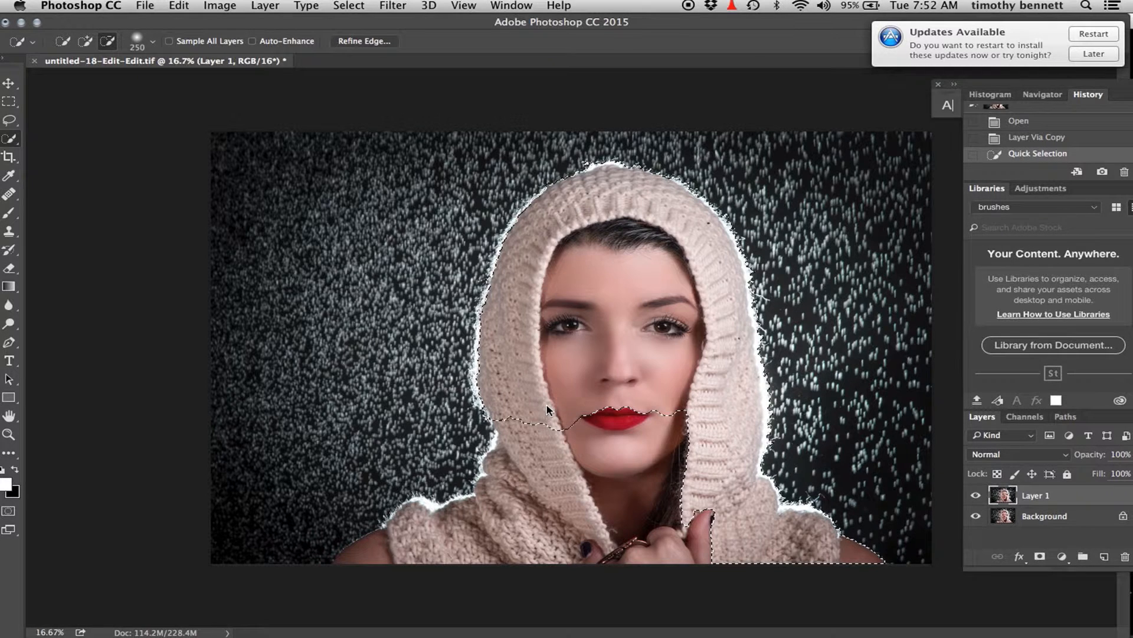
click(538, 435)
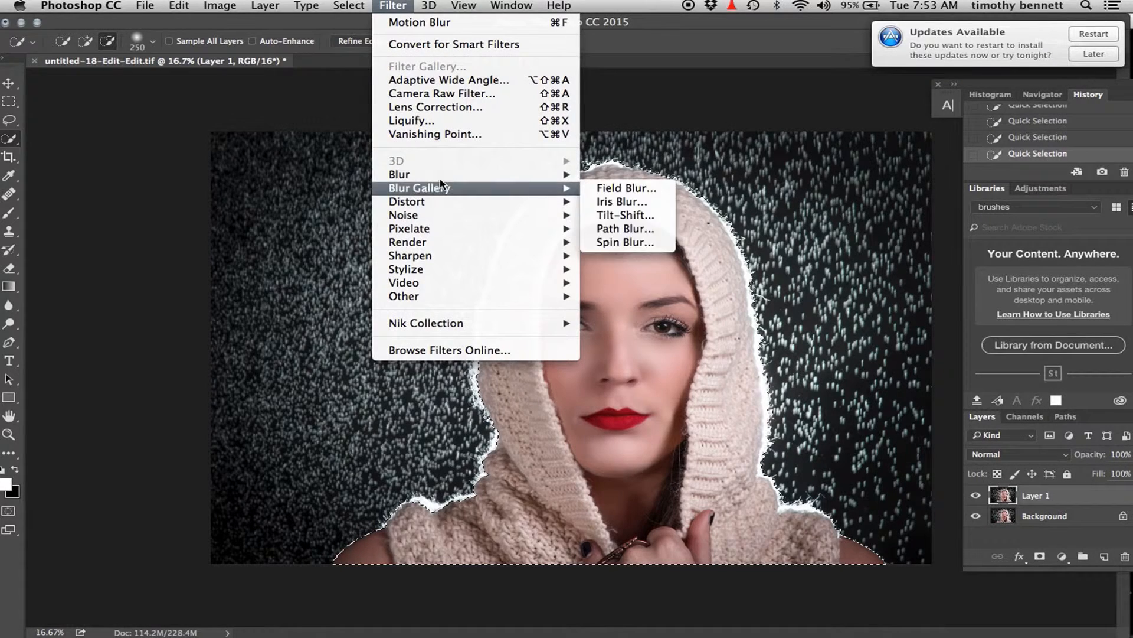
mouse_move(399, 174)
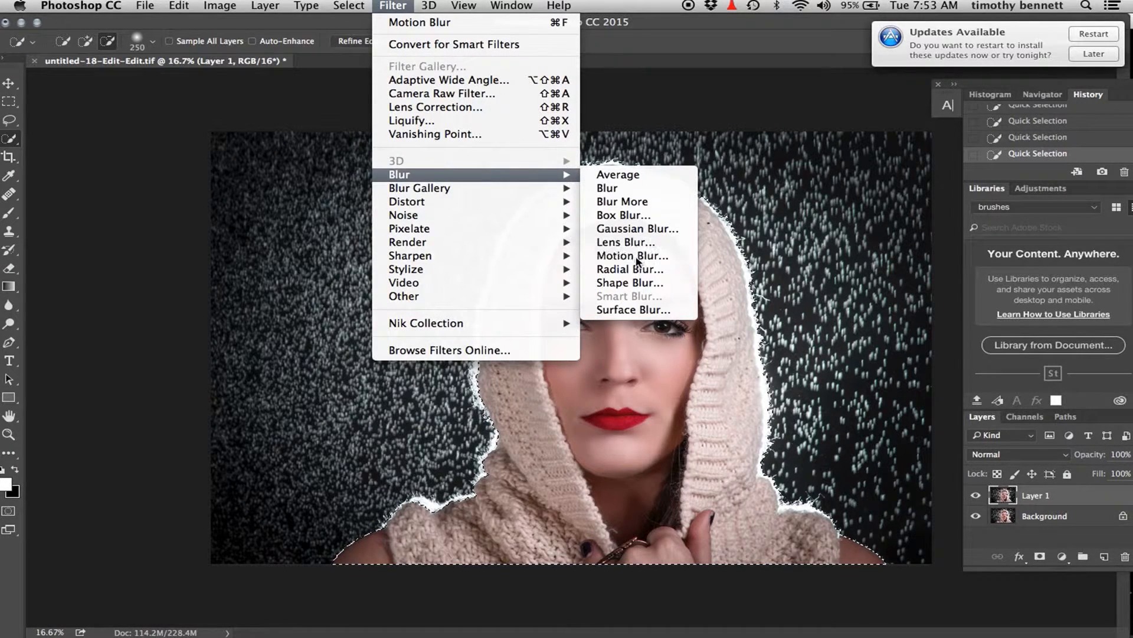
click(632, 255)
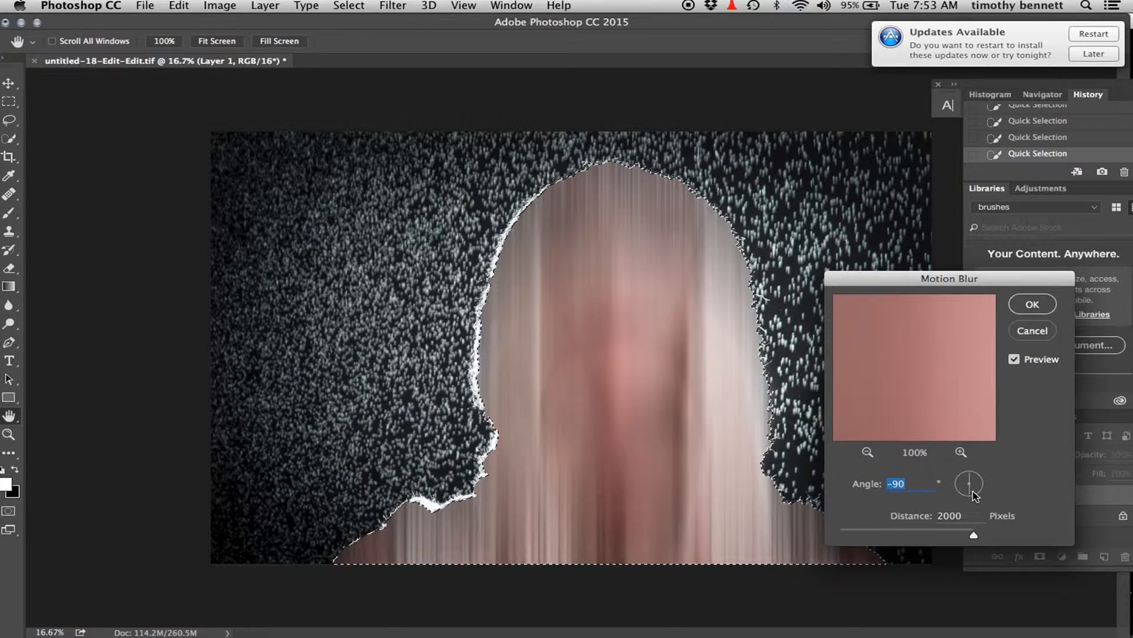
click(1032, 303)
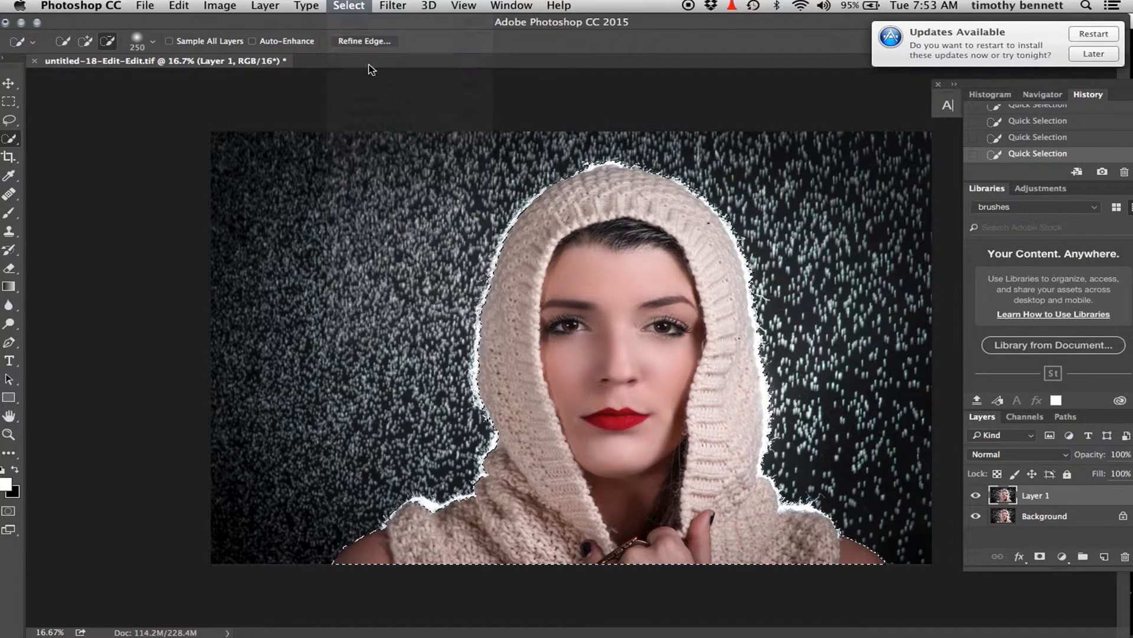
Step: Invert the selection and apply Motion Blur at angle -90, distance 2000 to the background
click(348, 6)
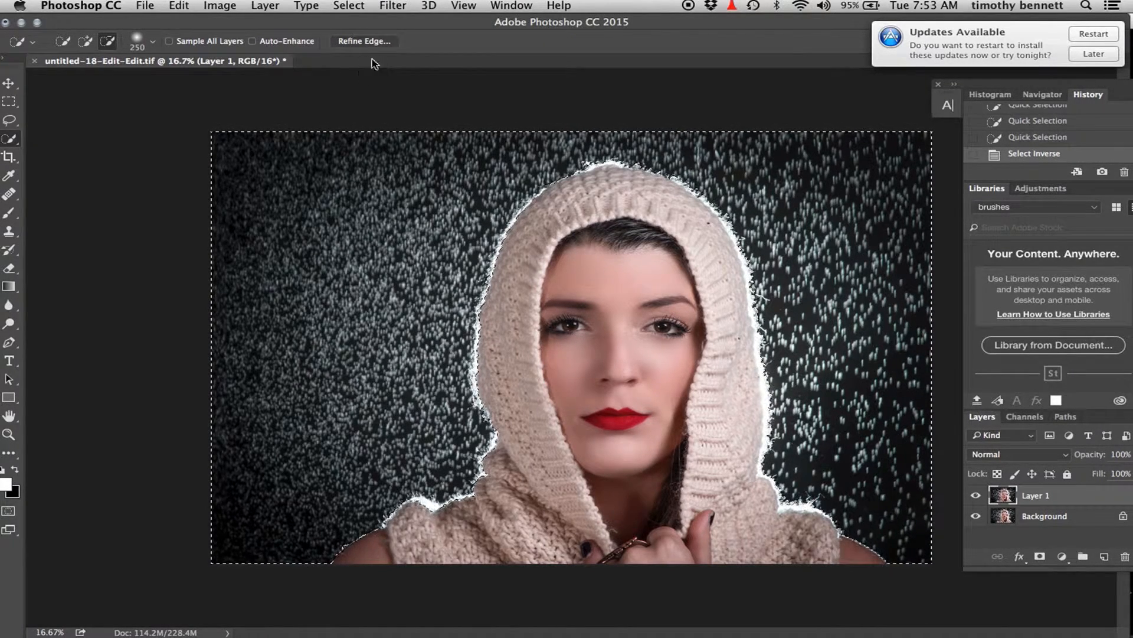
click(392, 6)
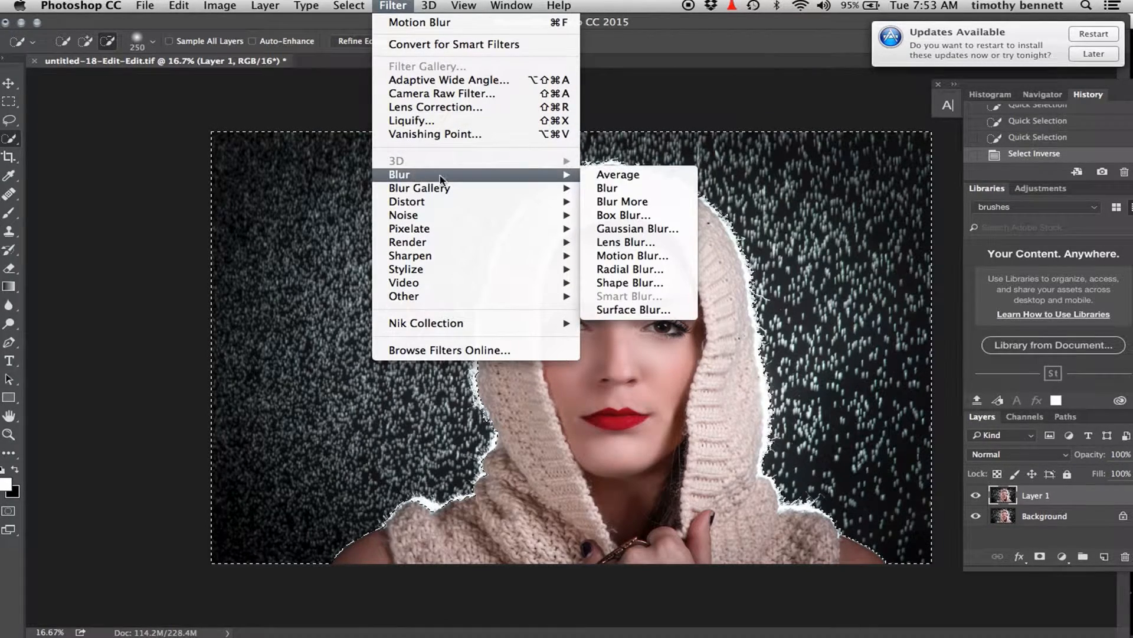
click(632, 255)
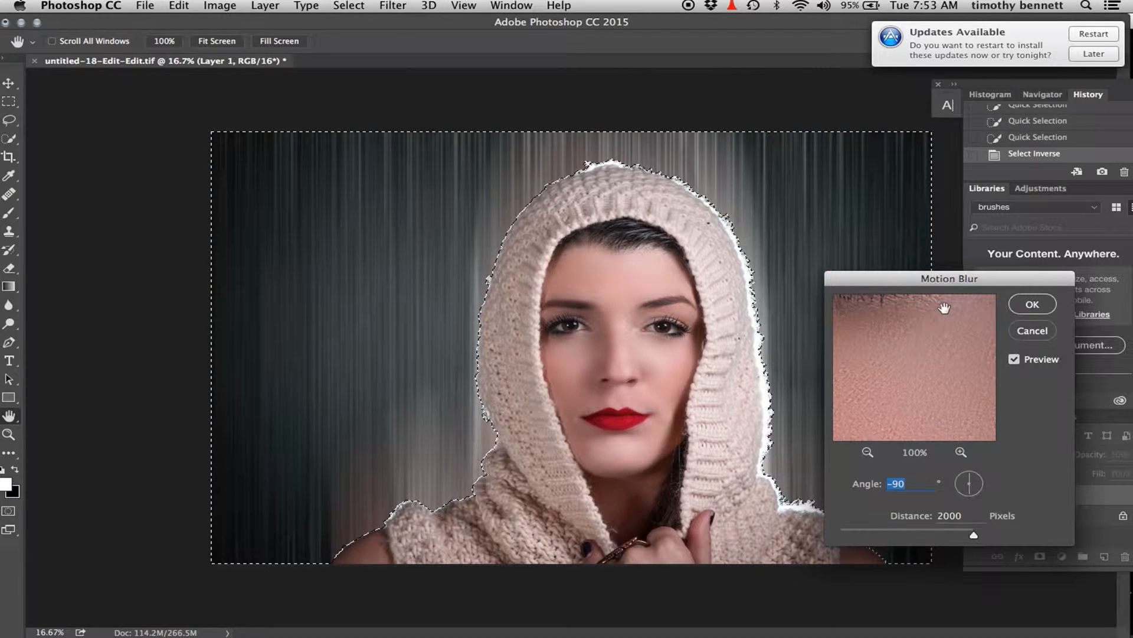
click(1033, 303)
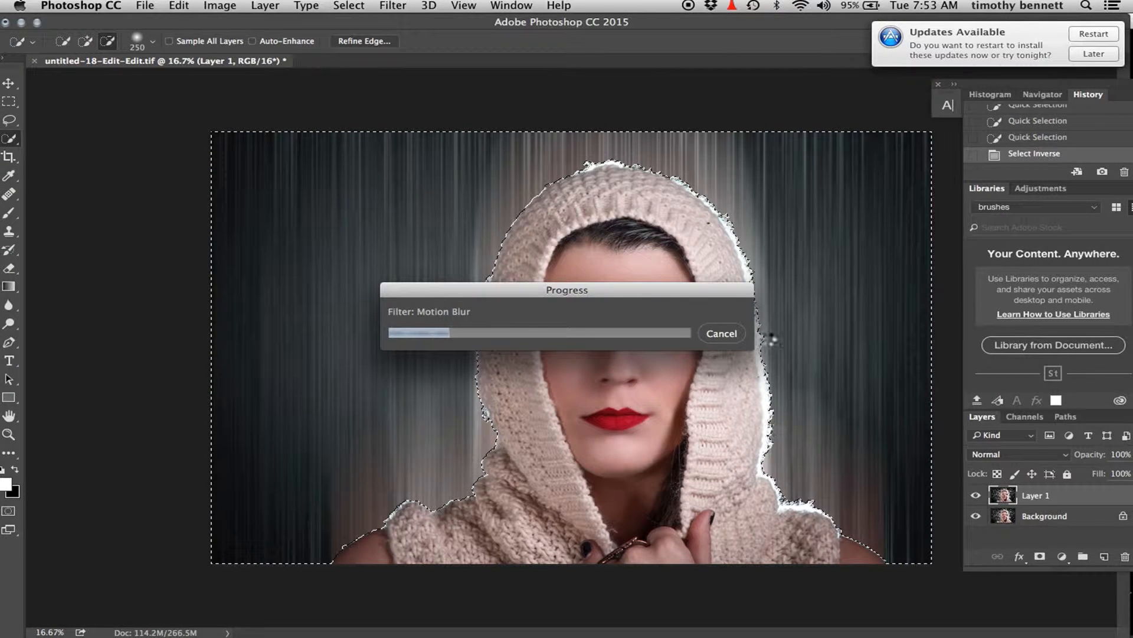